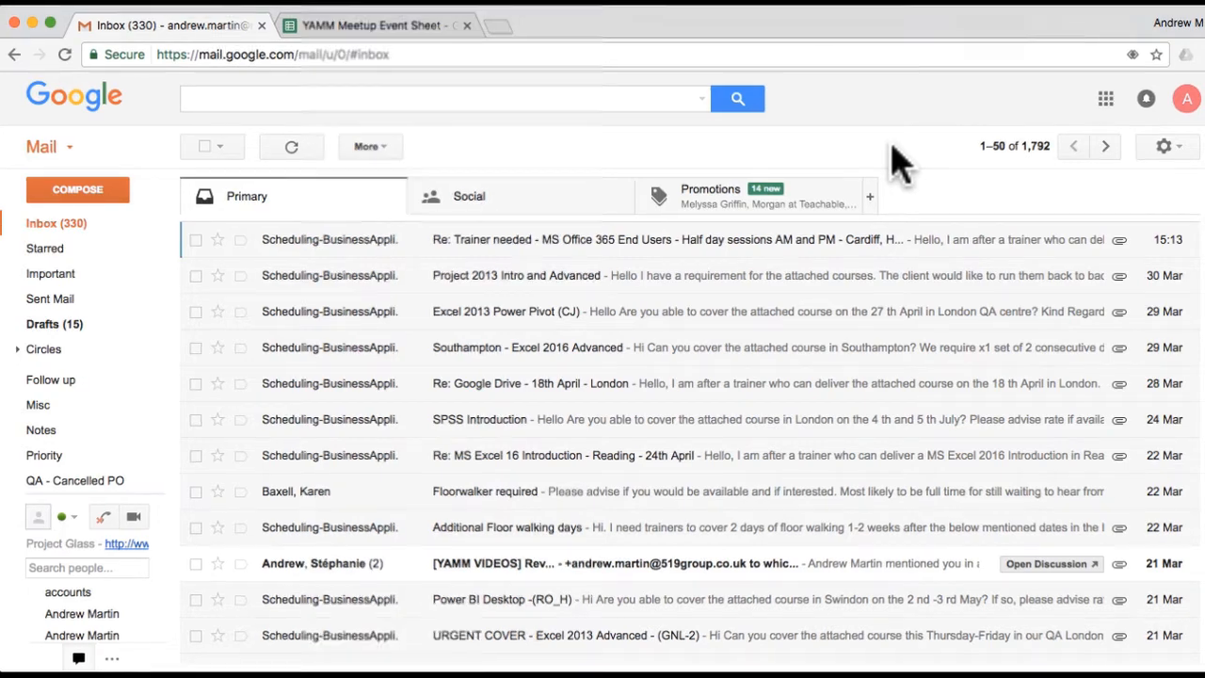
- Open Gmail Settings on the Accounts tab showing the send-as addresses
{"action": "left_click", "coordinate": [1164, 146]}
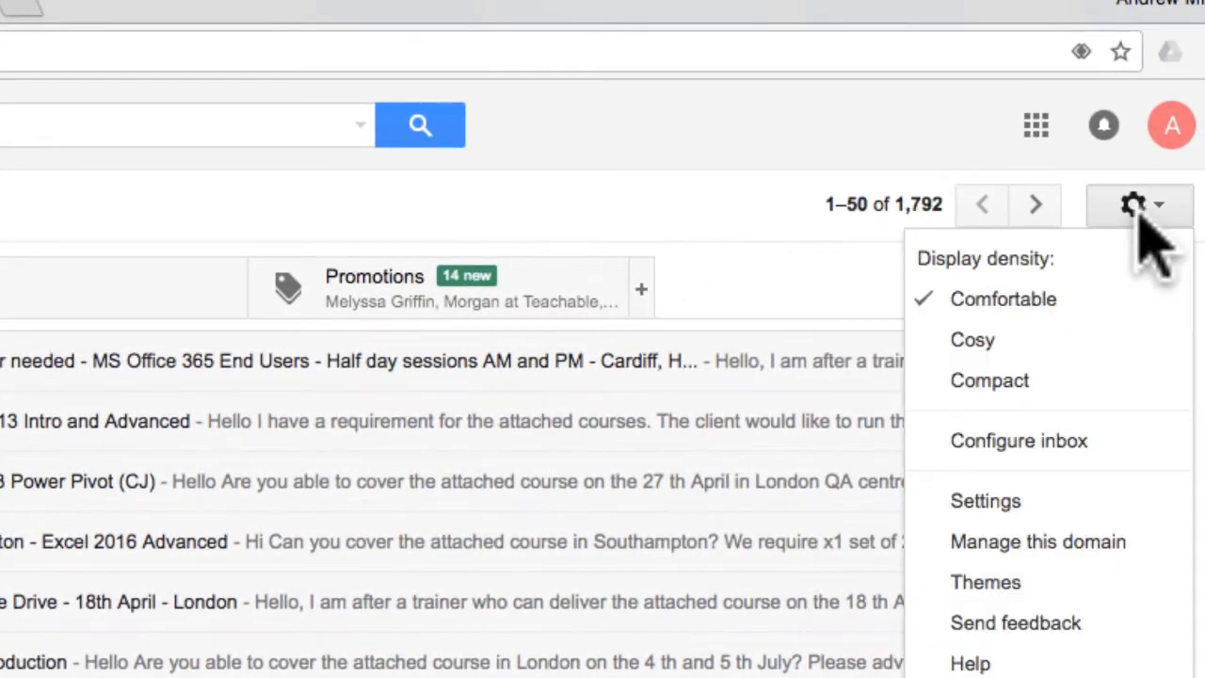
{"action": "left_click", "coordinate": [984, 500]}
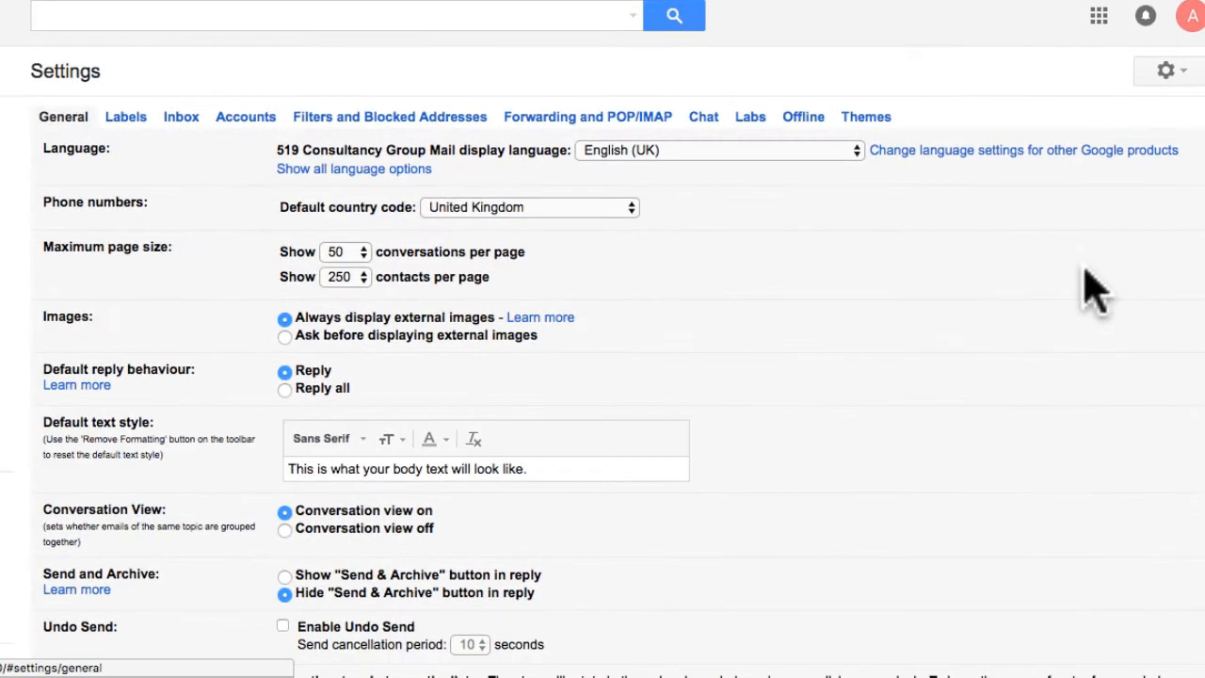
{"action": "left_click", "coordinate": [245, 115]}
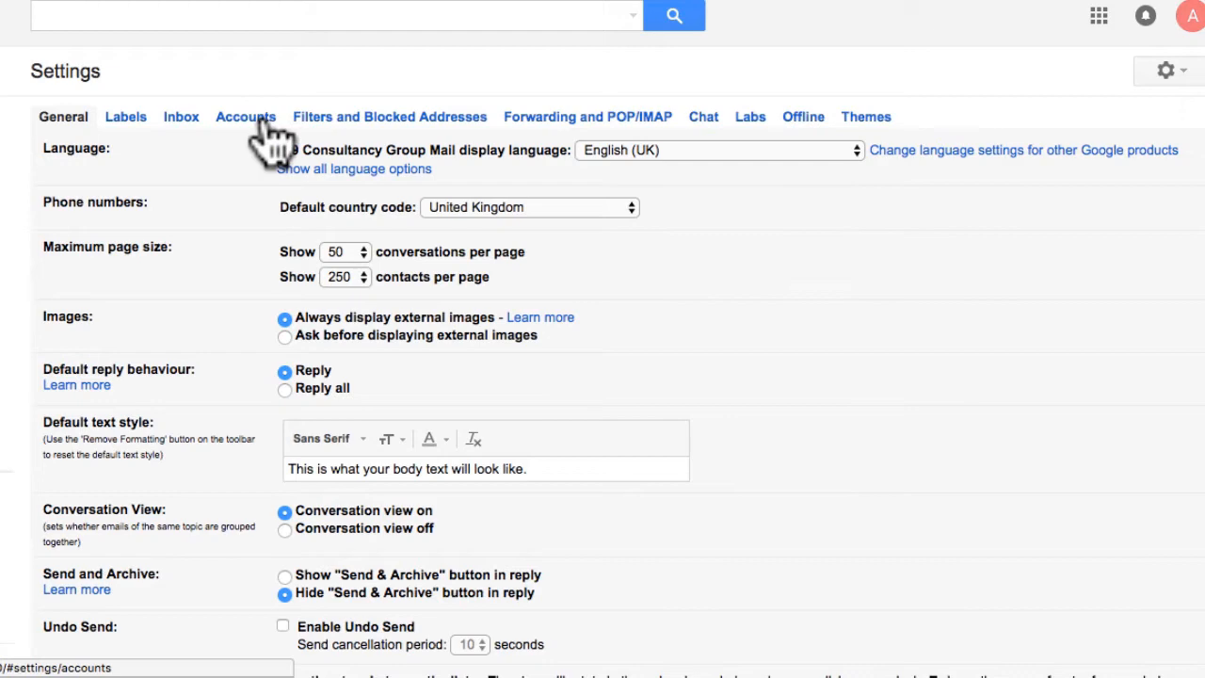
{"action": "left_click", "coordinate": [246, 115]}
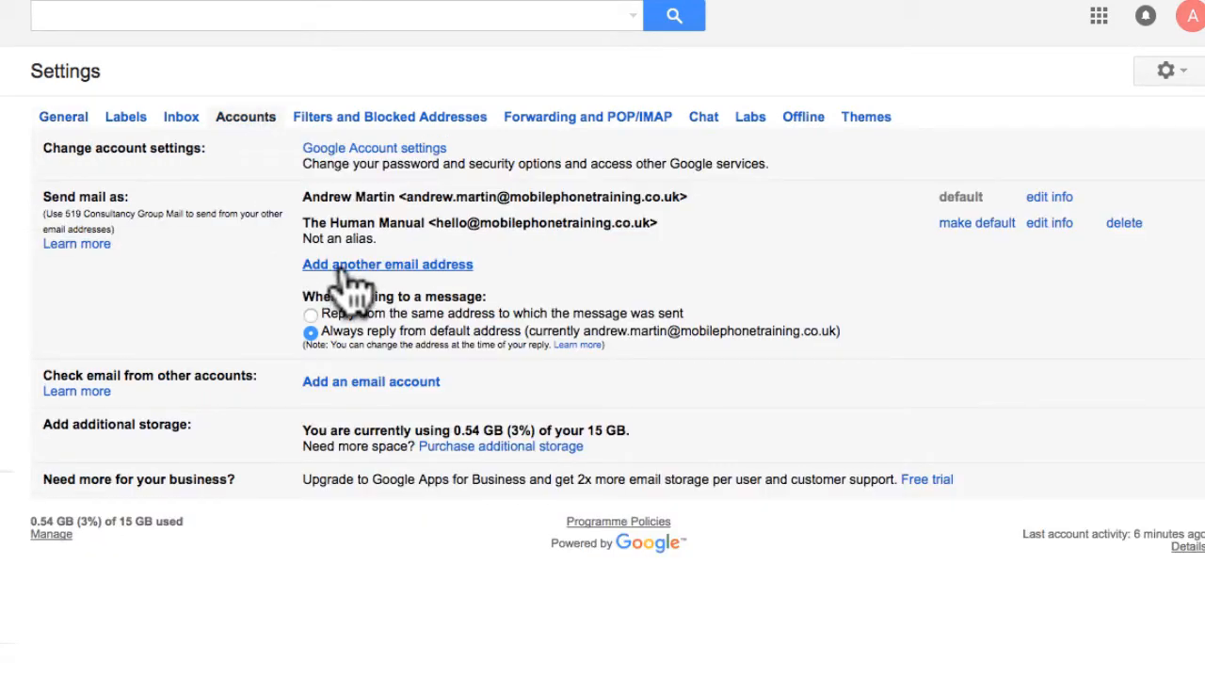
{"action": "left_click", "coordinate": [386, 263]}
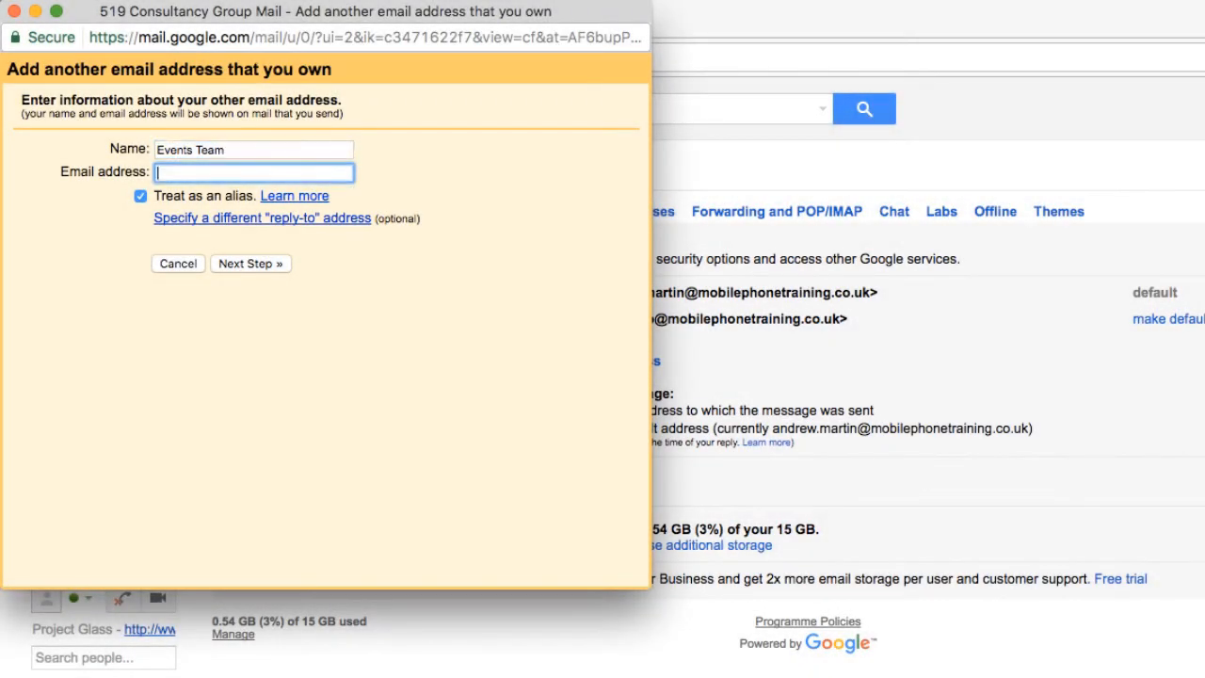
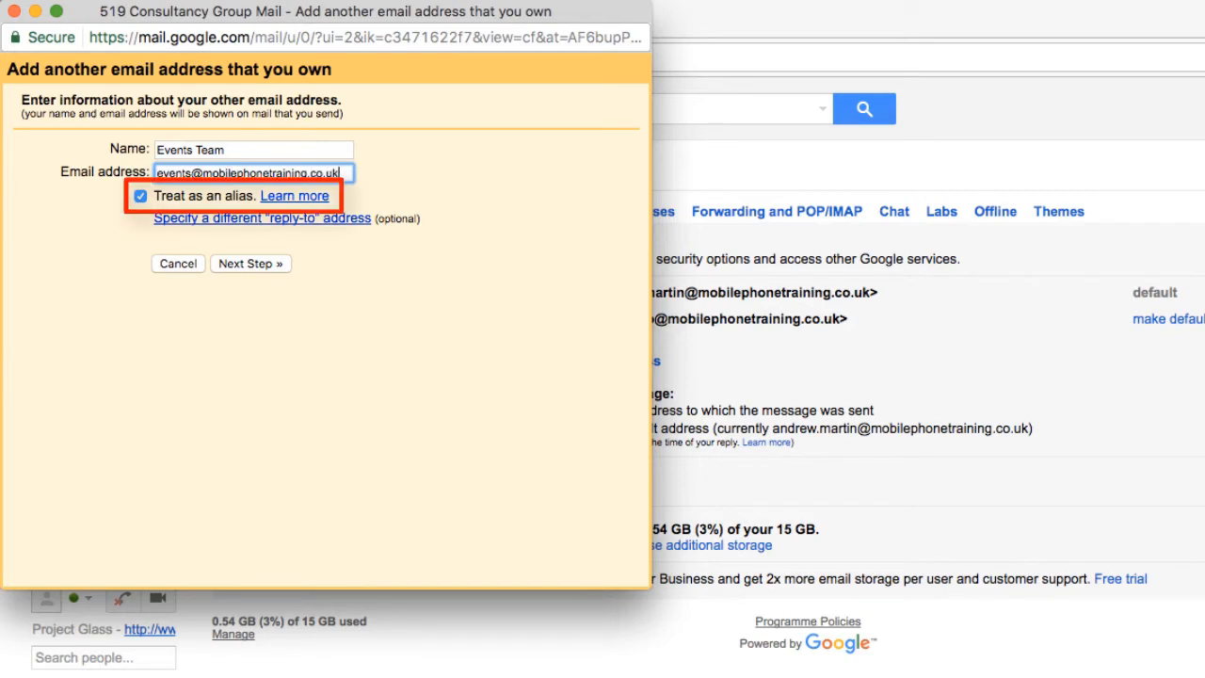
{"action": "left_click", "coordinate": [140, 195]}
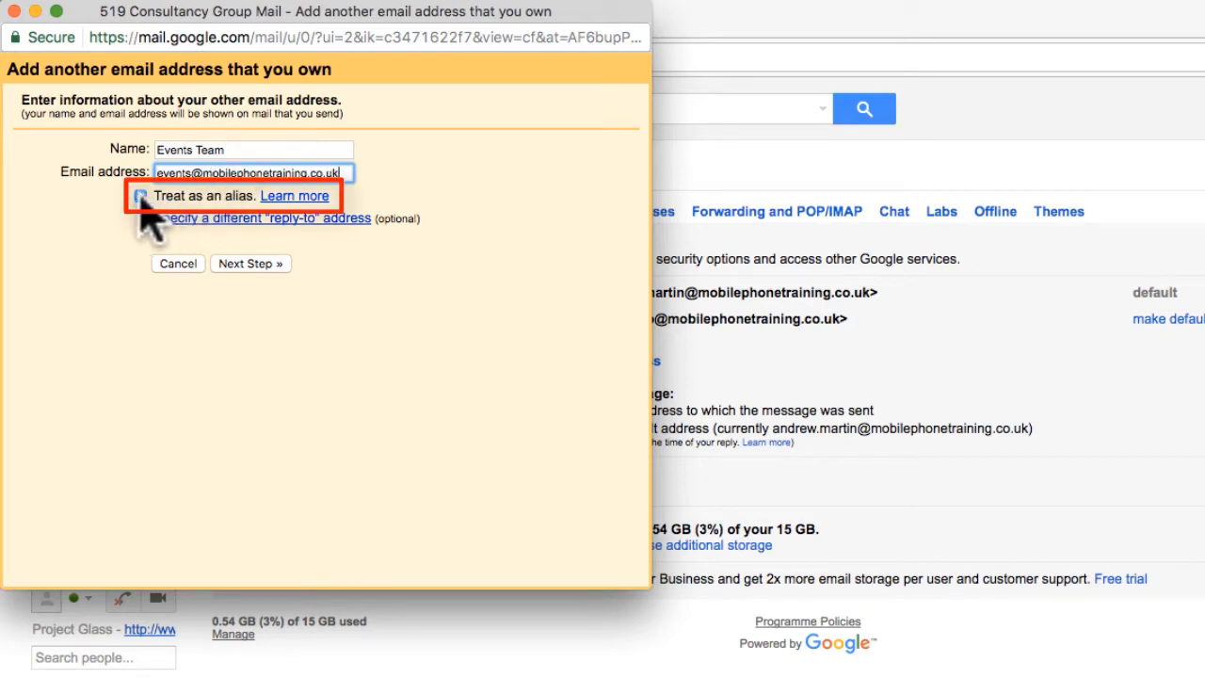
{"action": "left_click", "coordinate": [141, 195]}
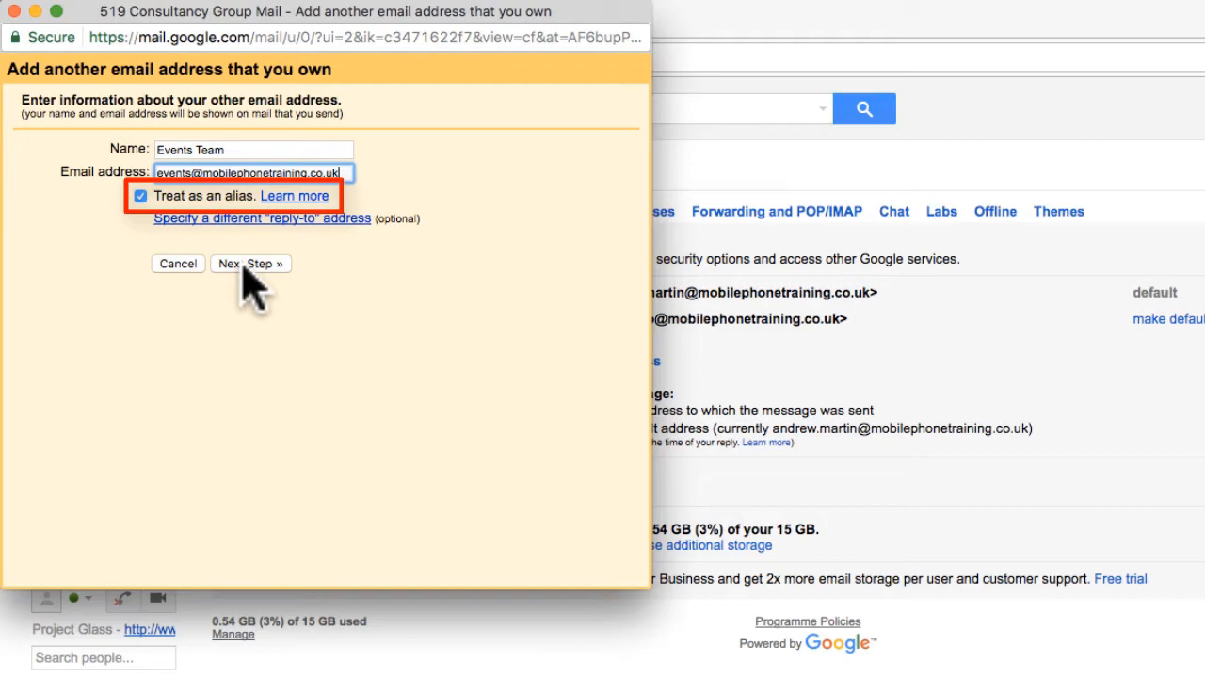
{"action": "left_click", "coordinate": [245, 263]}
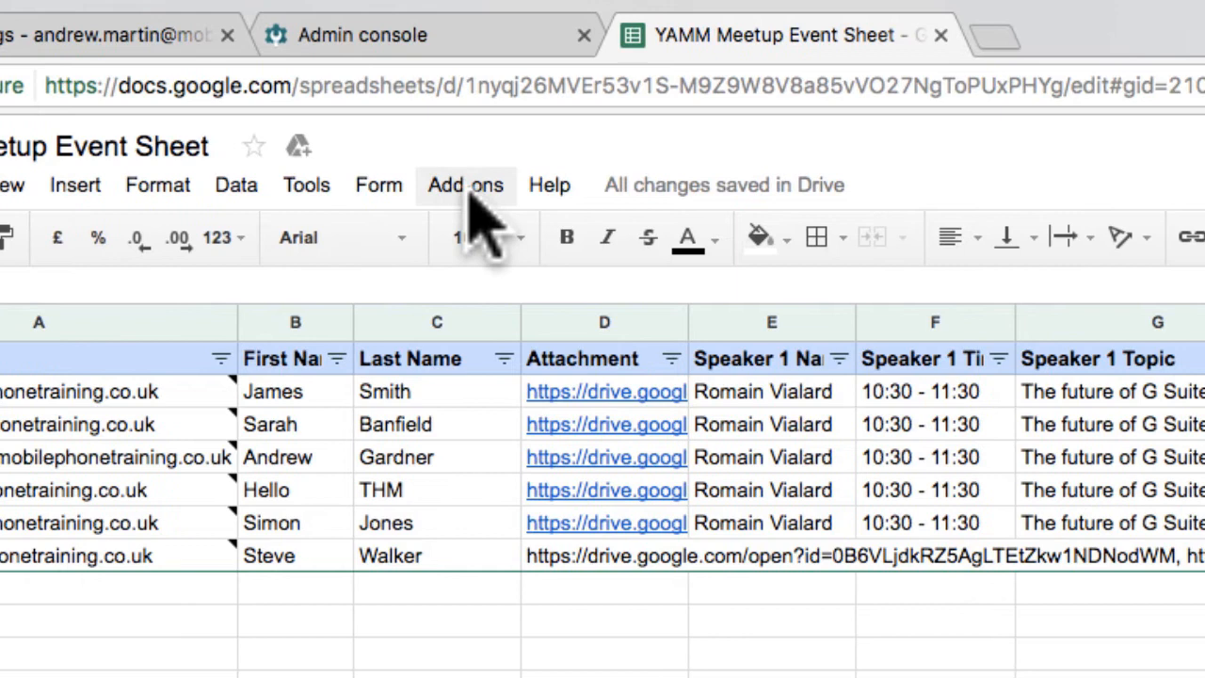
- Open the Google Sheets Add-ons menu to reach Yet Another Mail Merge
{"action": "left_click", "coordinate": [464, 184]}
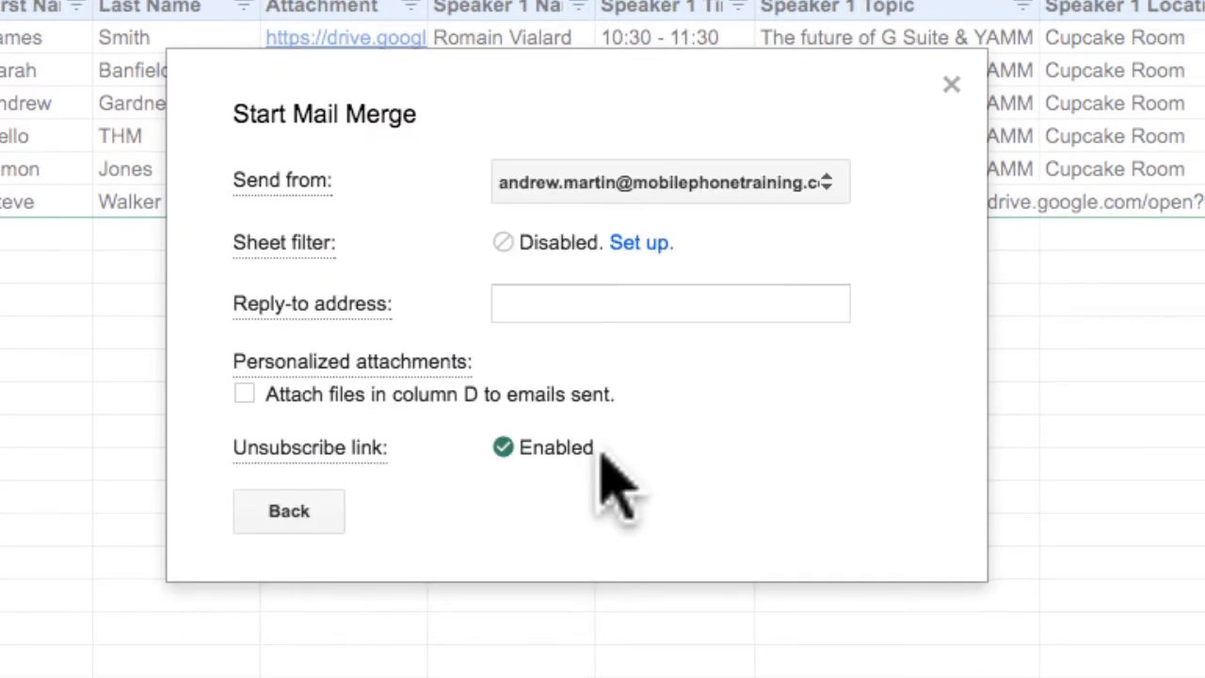
{"action": "left_click", "coordinate": [668, 182]}
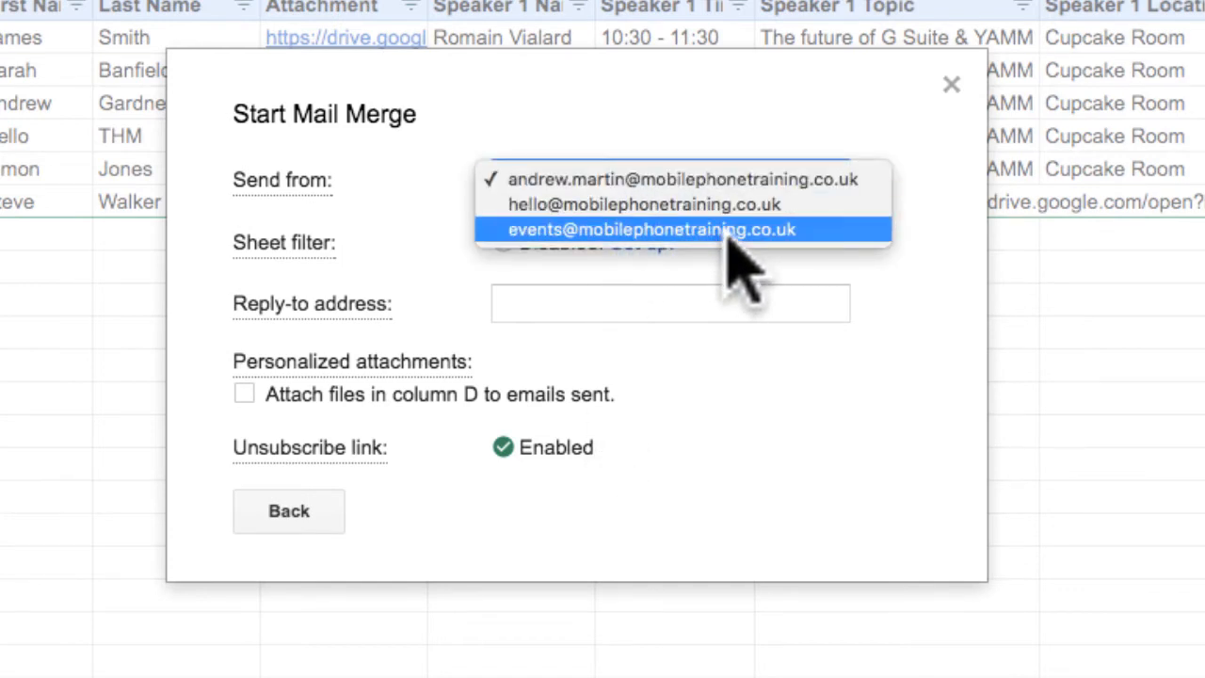
{"action": "left_click", "coordinate": [650, 230]}
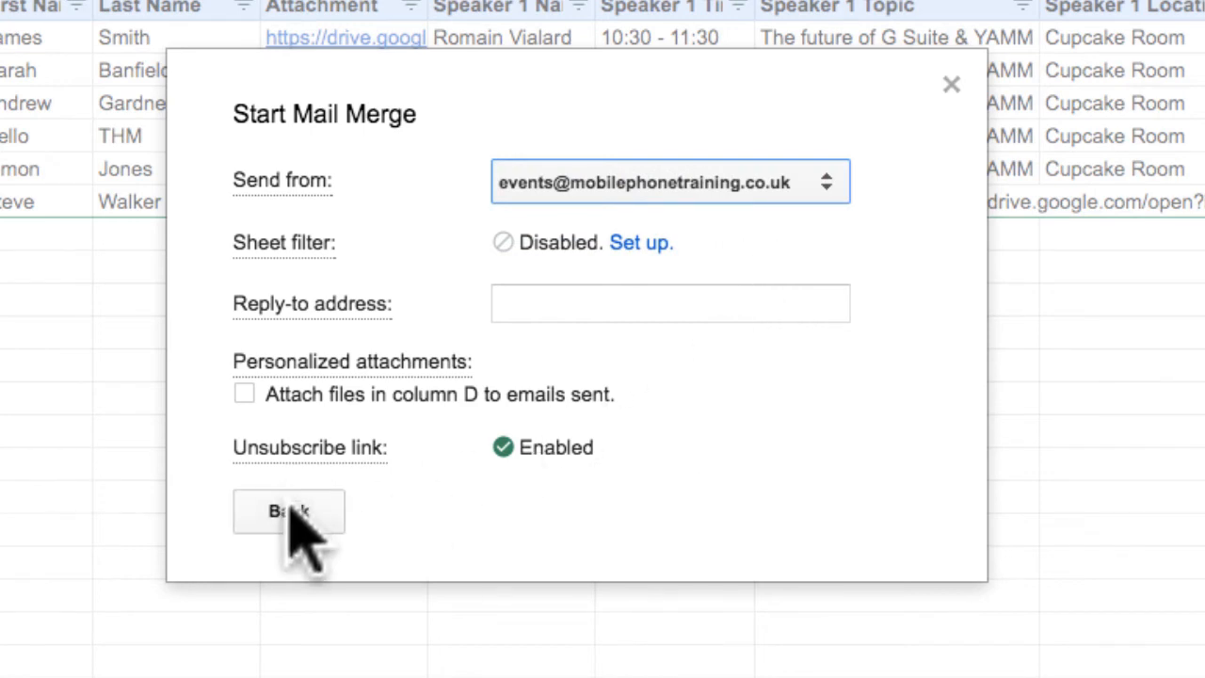
{"action": "left_click", "coordinate": [288, 511]}
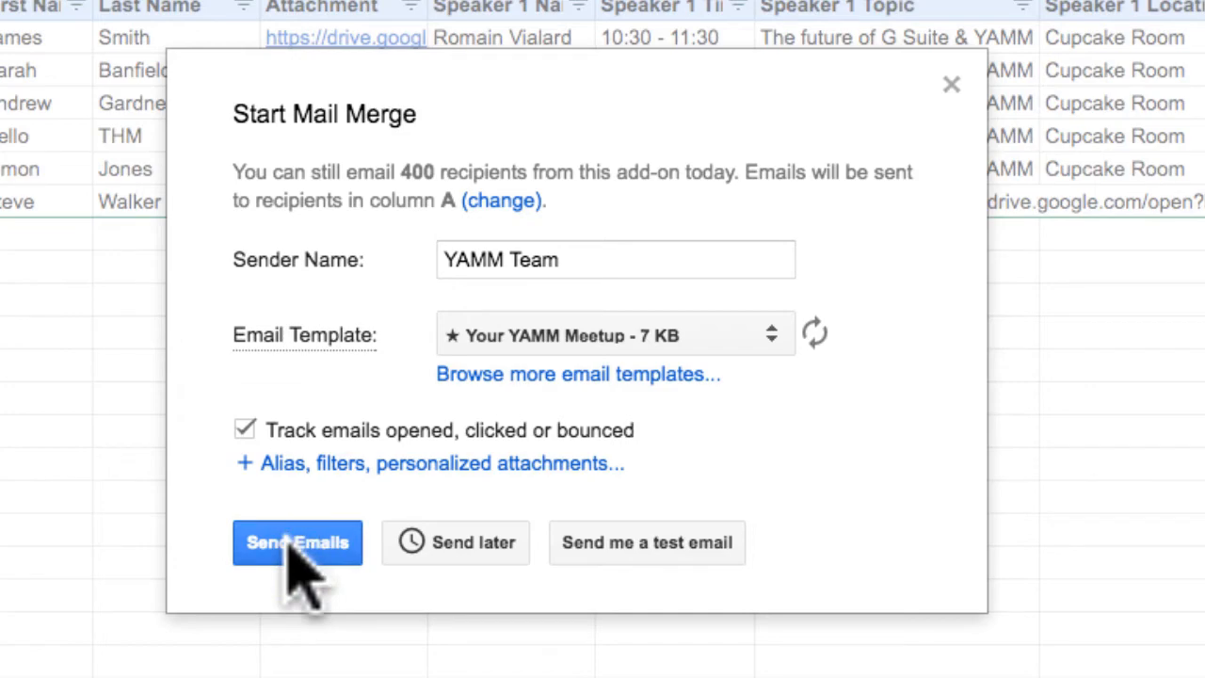
{"action": "left_click", "coordinate": [296, 542]}
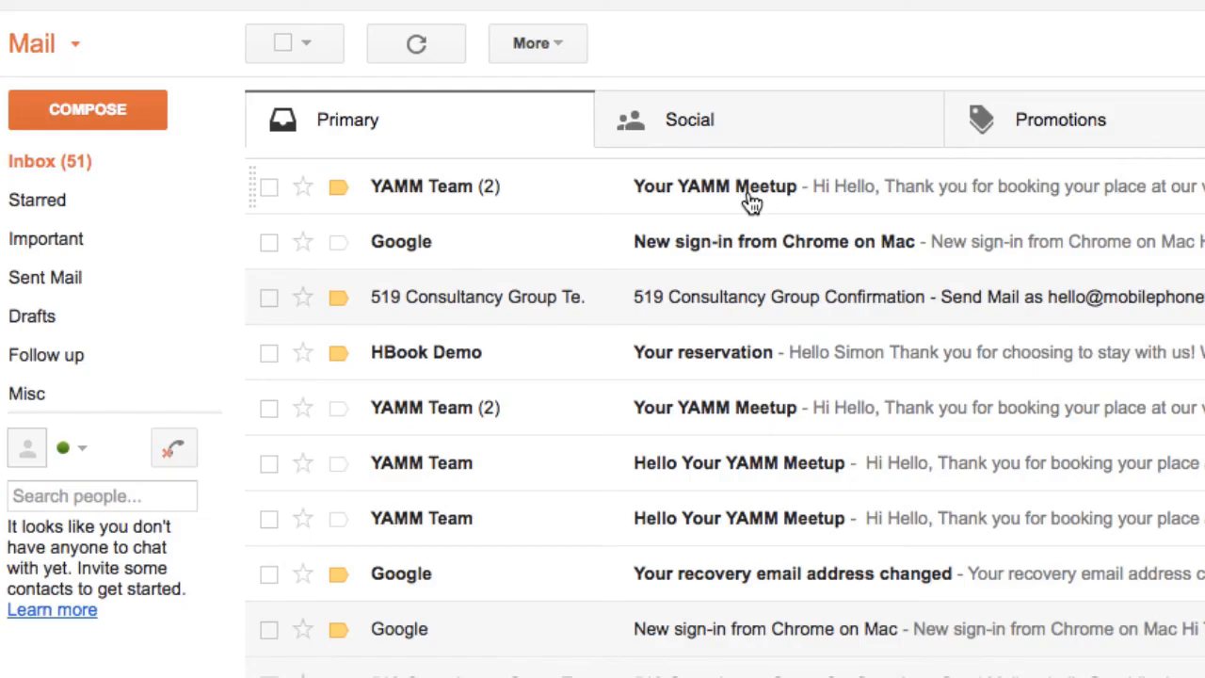
- Open the newest 'Your YAMM Meetup' email to check its sender address
{"action": "left_click", "coordinate": [715, 185]}
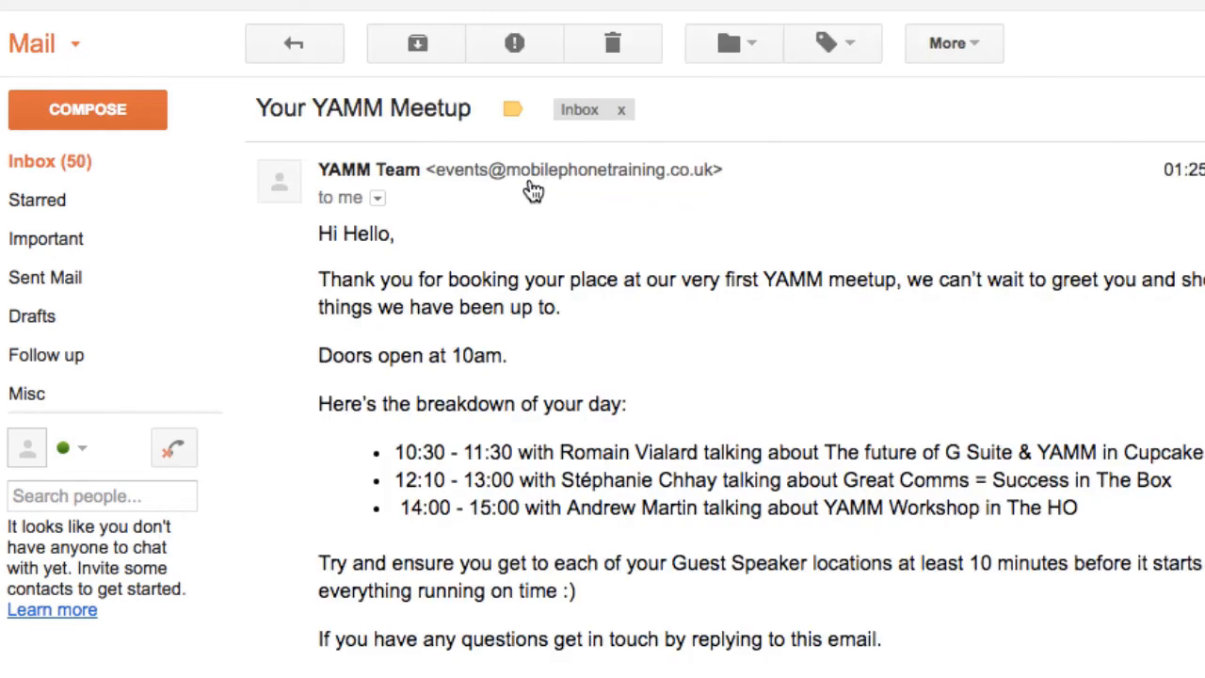